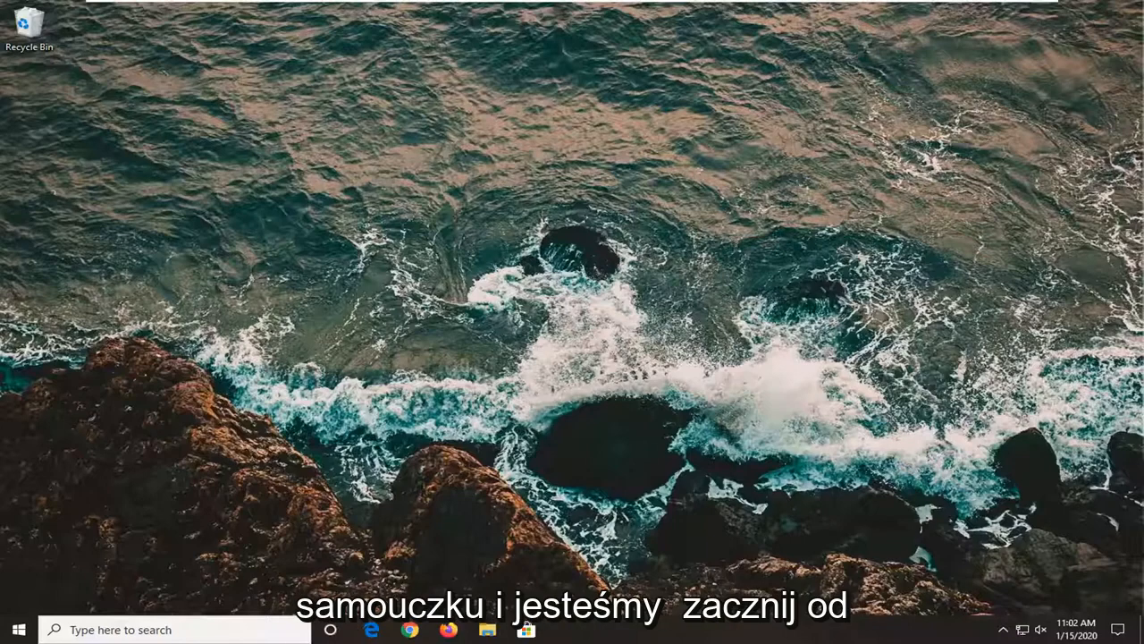
- Search the Start menu for Control Panel and open Power Options
click(16, 629)
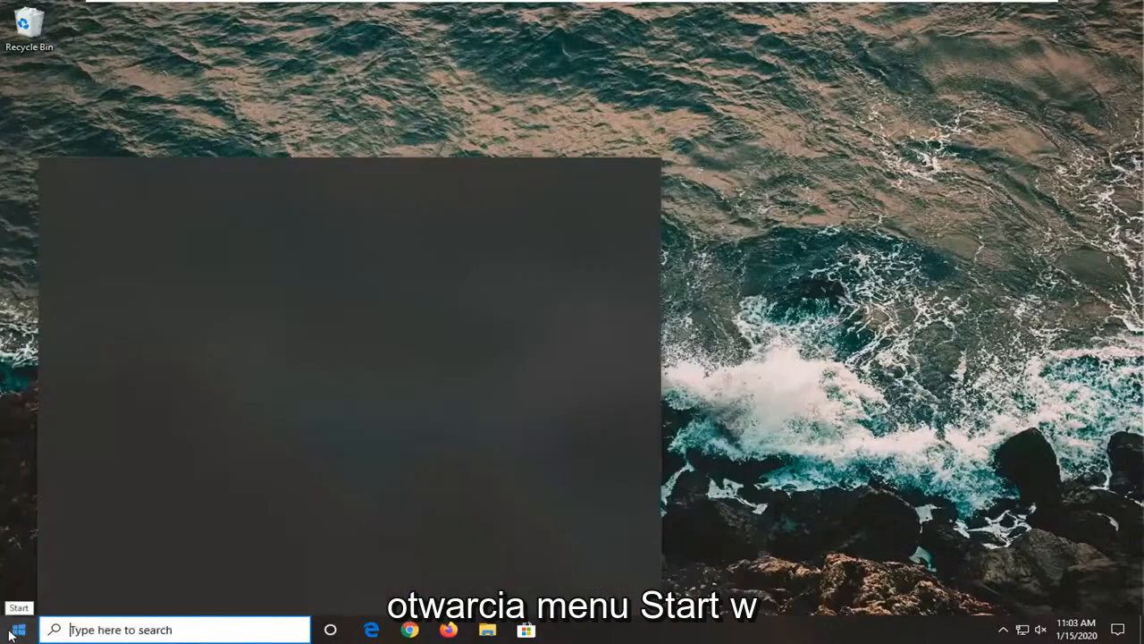
text(control panel)
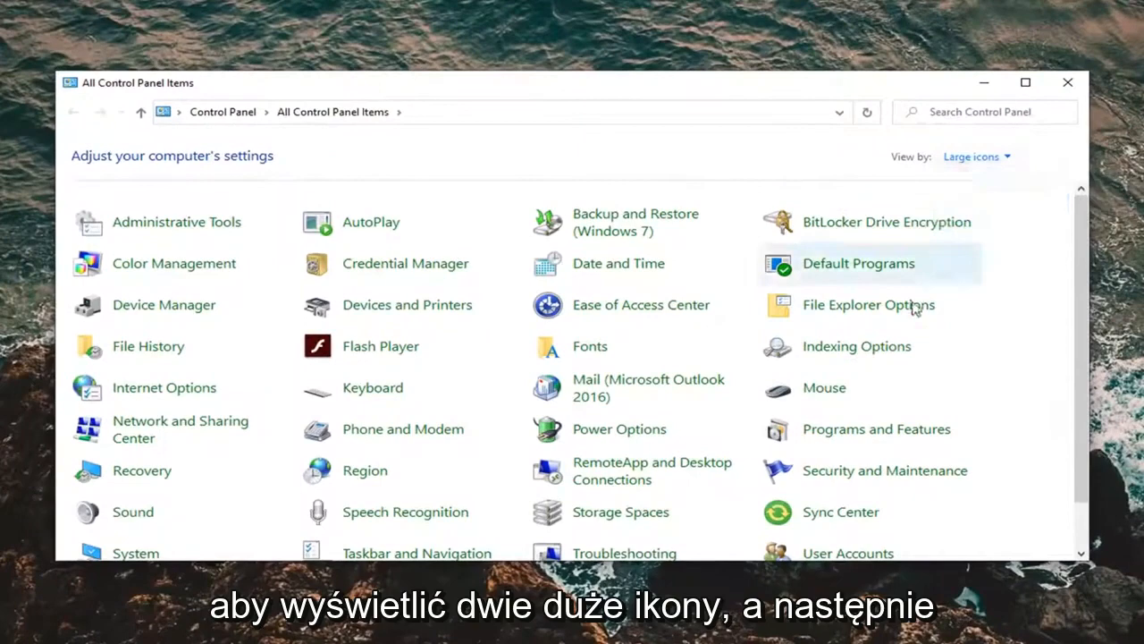
mouse_move(619, 430)
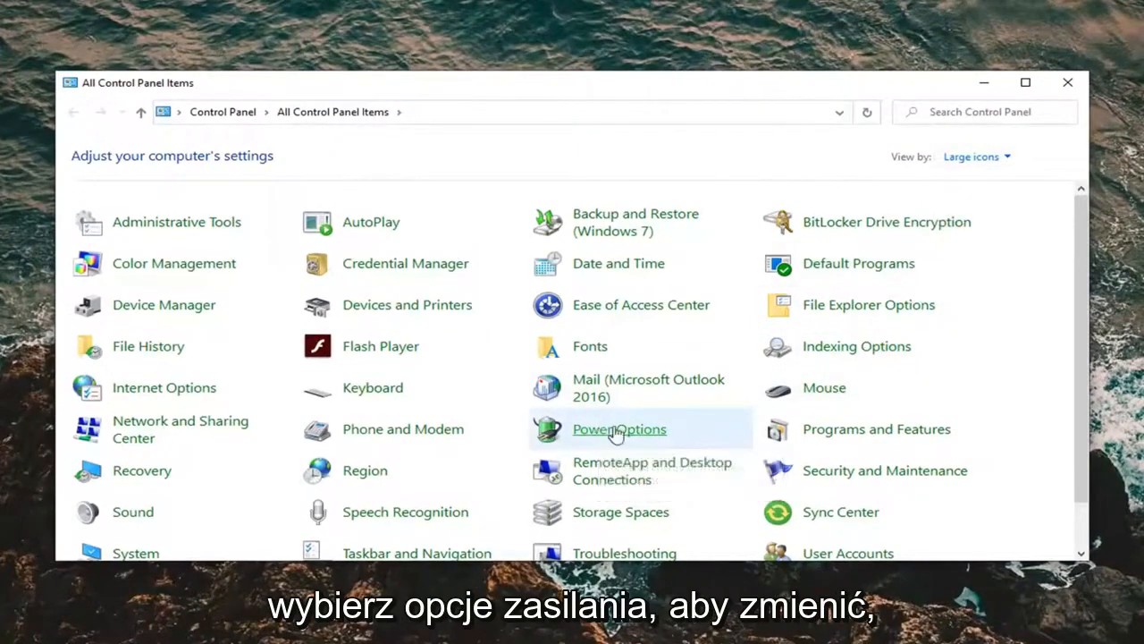
click(619, 429)
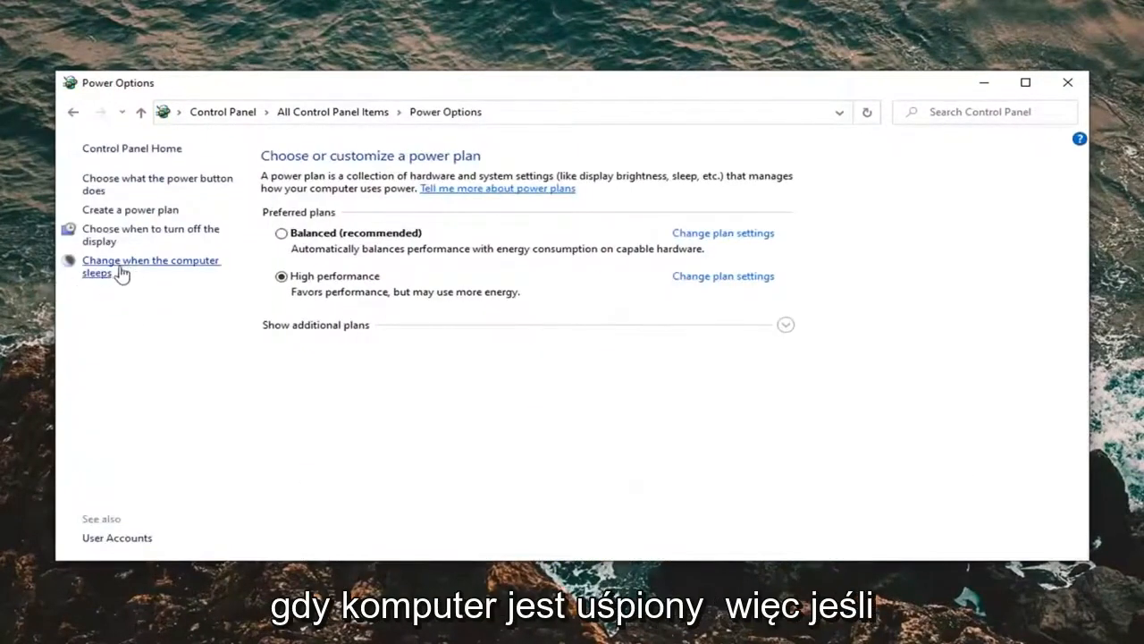
- Set the High performance plan to never put the computer to sleep
click(150, 266)
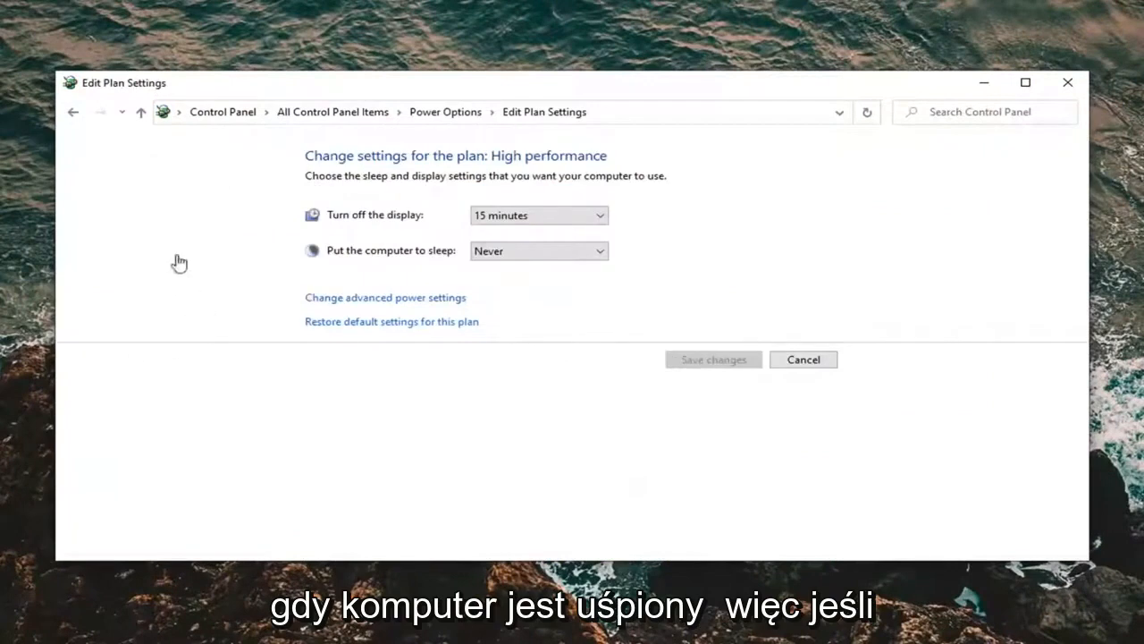
mouse_move(645, 190)
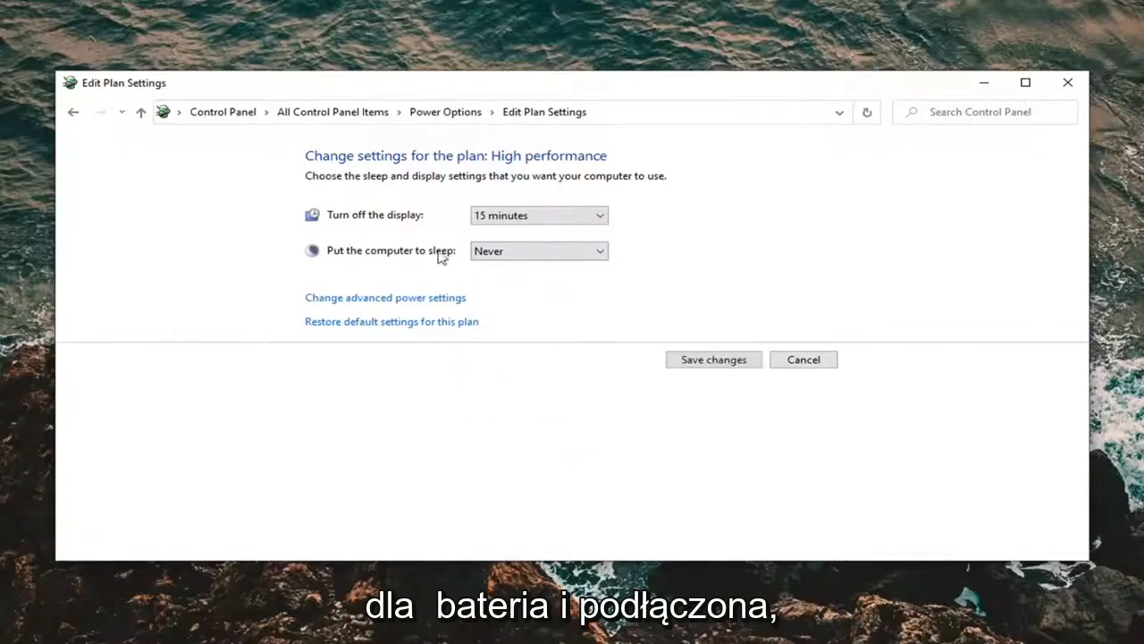
mouse_move(447, 260)
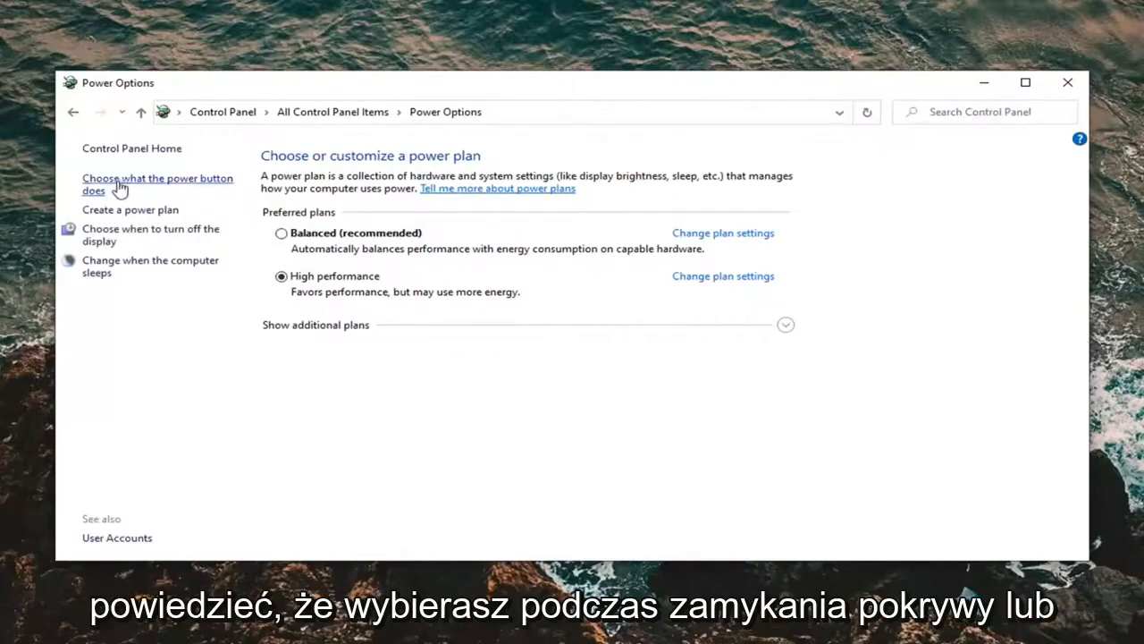
mouse_move(158, 188)
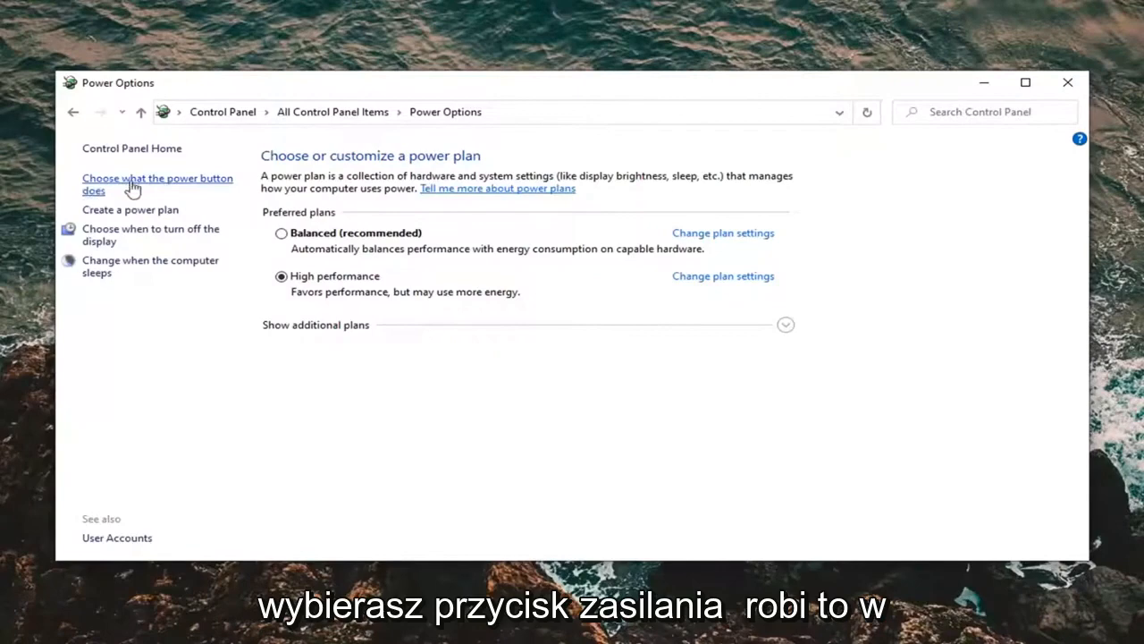
mouse_move(112, 189)
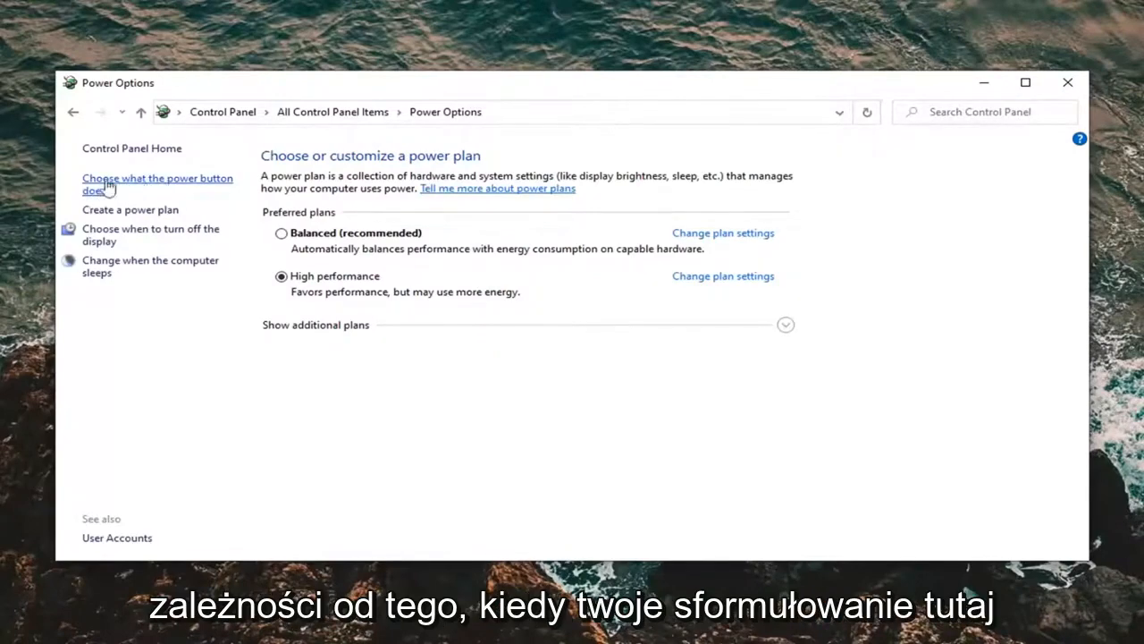
- Review the power button settings, then close Control Panel
click(157, 183)
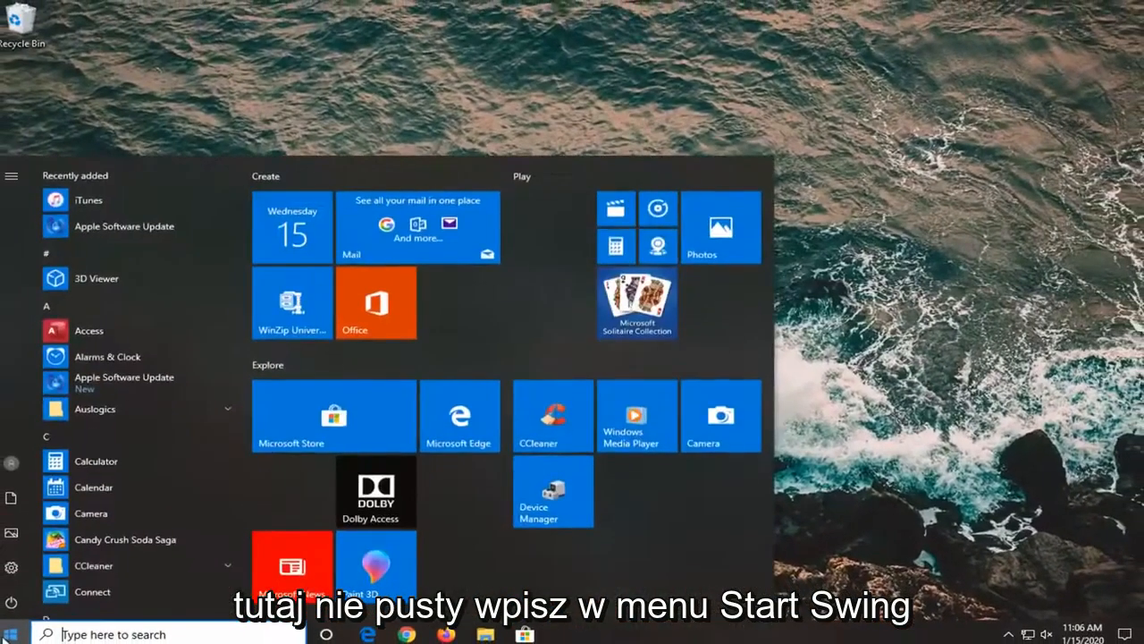
- Search "screensaver" from Start to open Screen Saver Settings
text(screensaver)
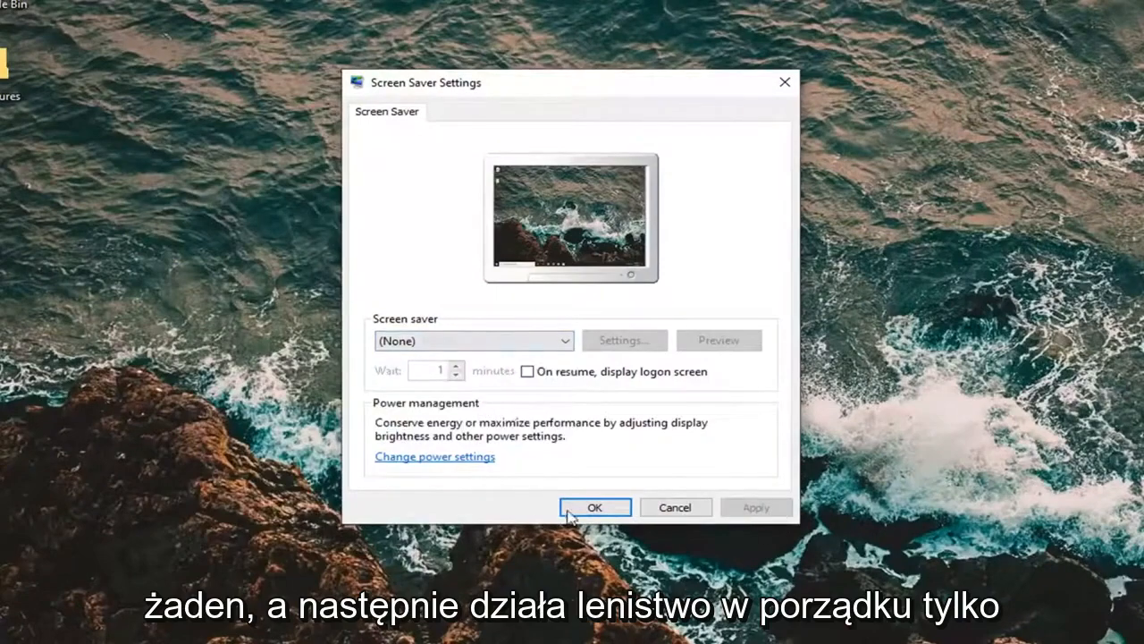
- Confirm the screen saver as (None) and close the dialog with OK
click(595, 507)
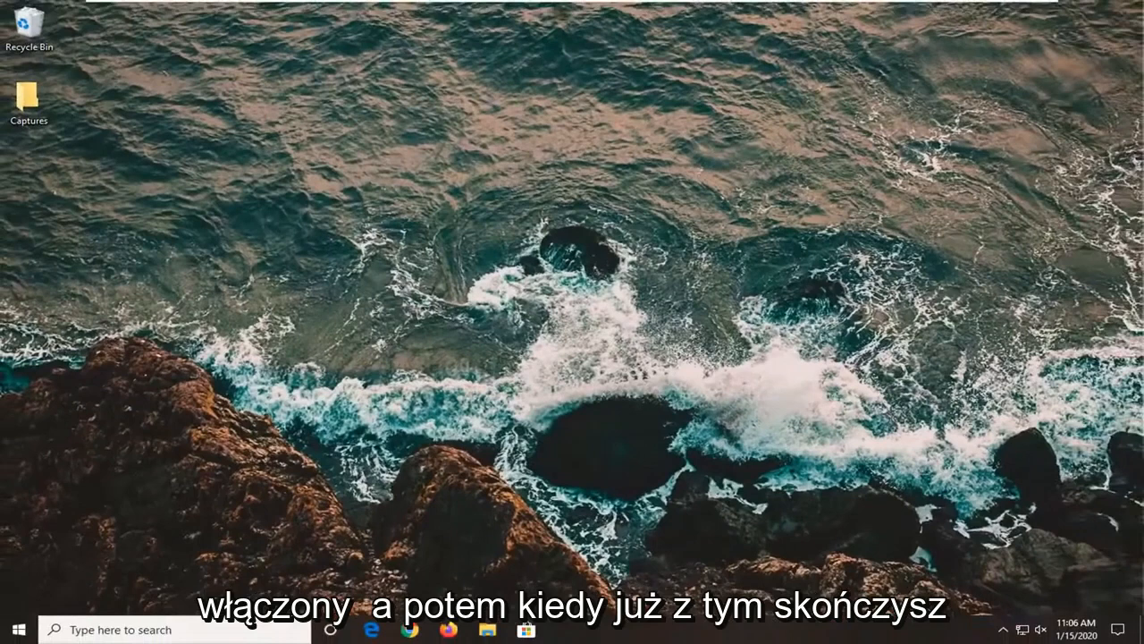